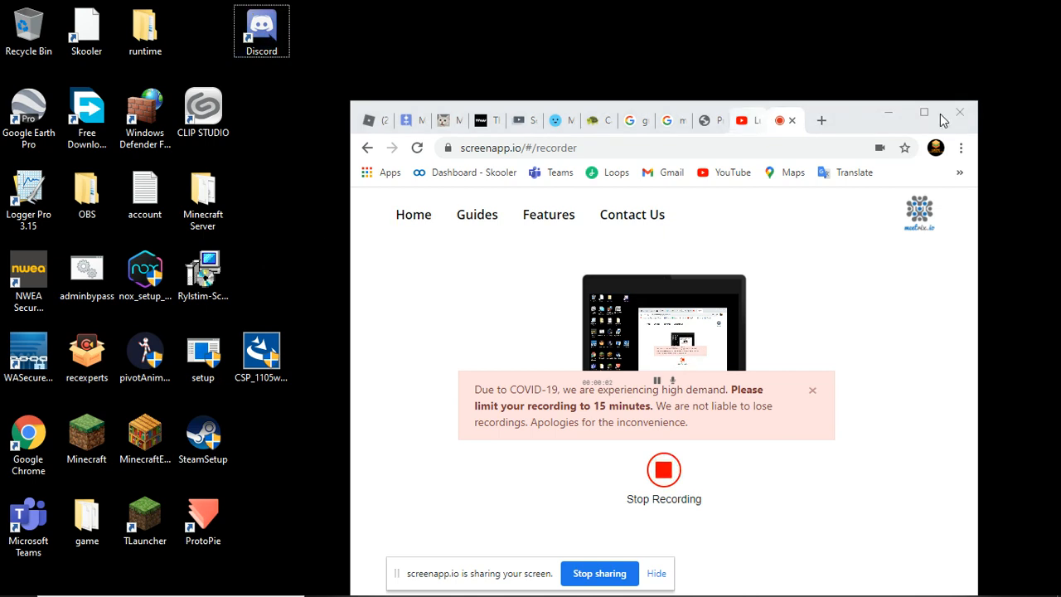
# Minimize the screenapp.io recorder browser window so the desktop icons are visible
pyautogui.click(959, 113)
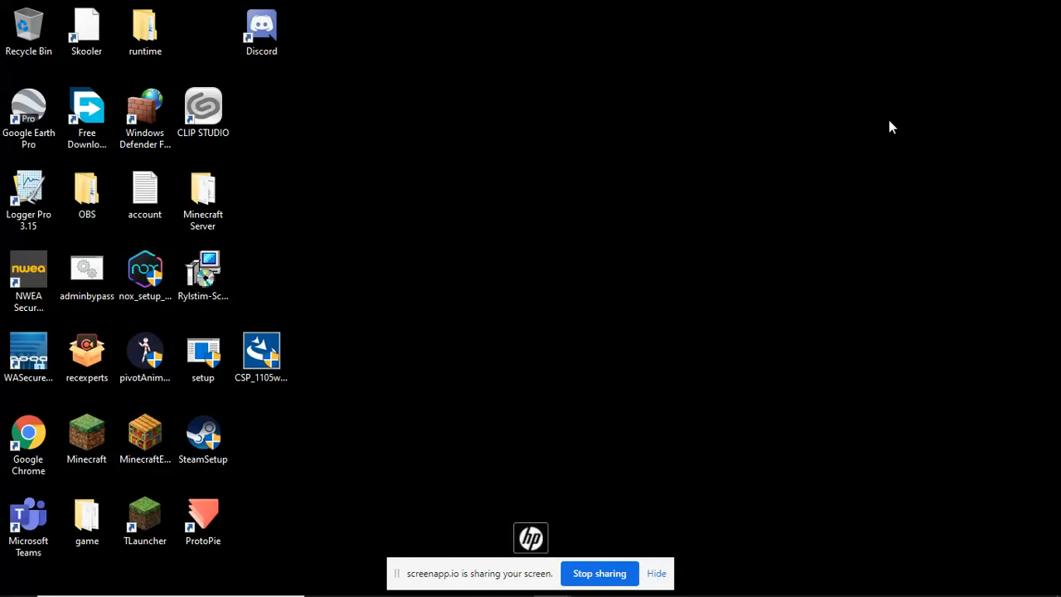
pyautogui.moveTo(610, 236)
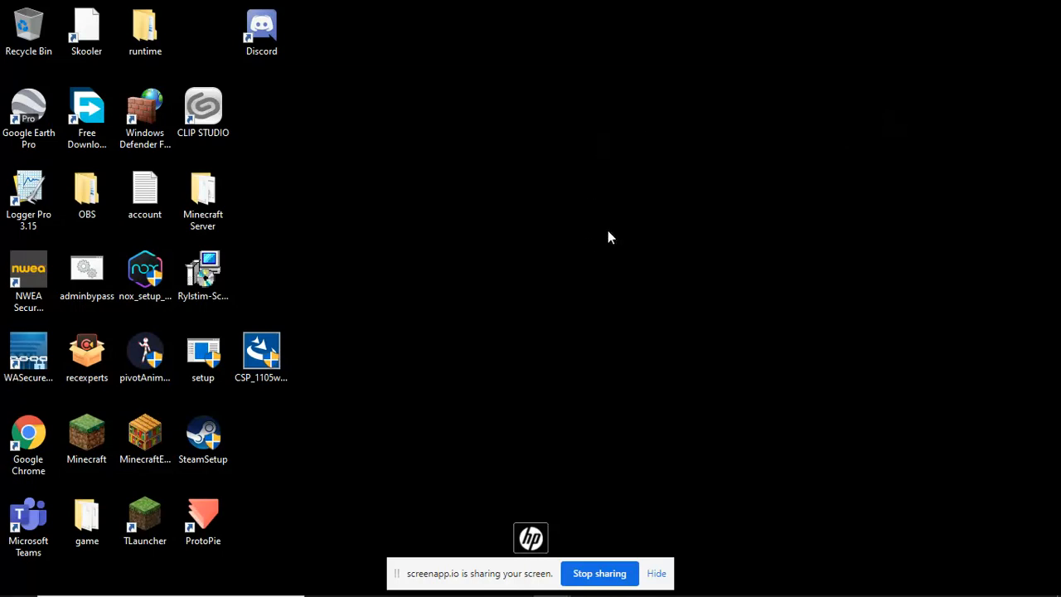
pyautogui.moveTo(594, 192)
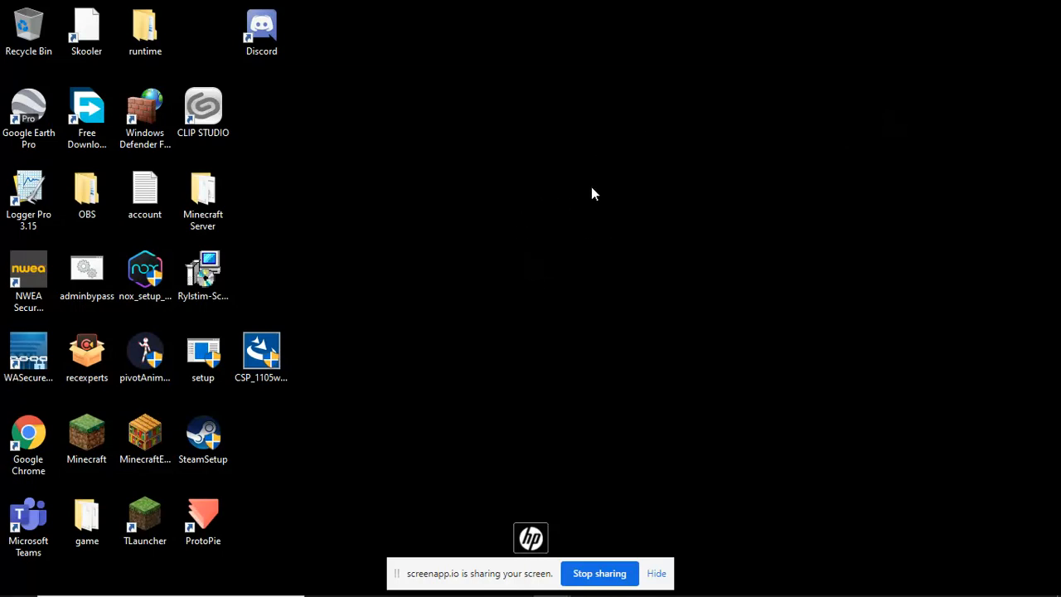
pyautogui.moveTo(734, 277)
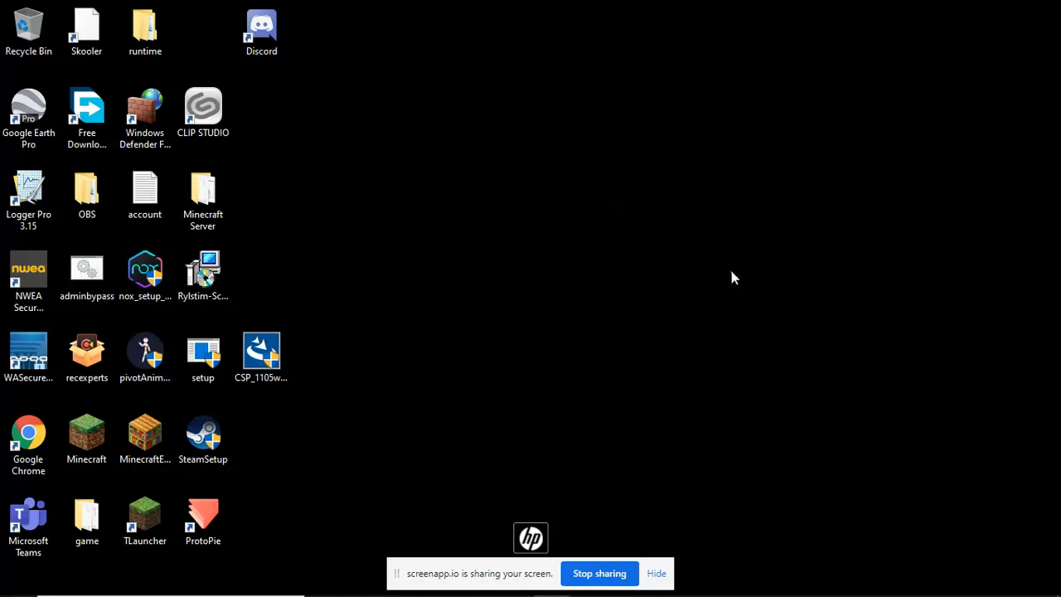
pyautogui.click(87, 269)
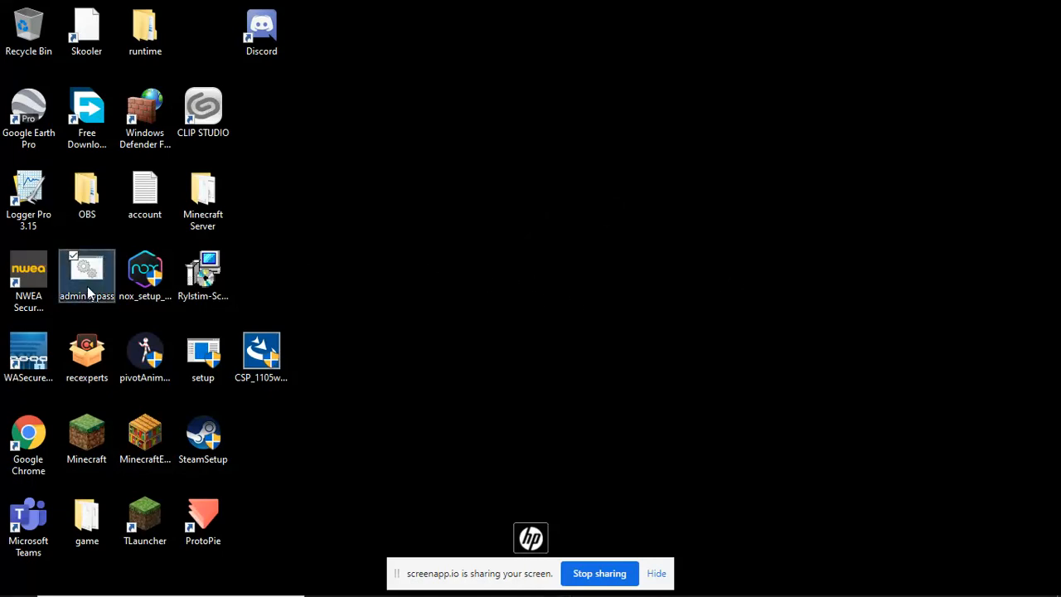
pyautogui.moveTo(124, 285)
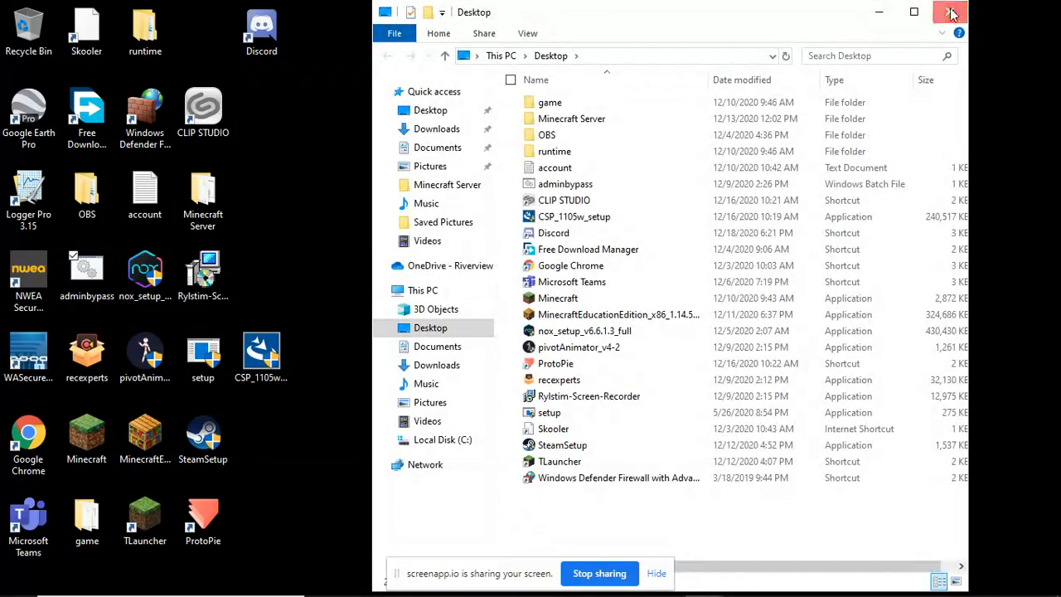
pyautogui.click(953, 10)
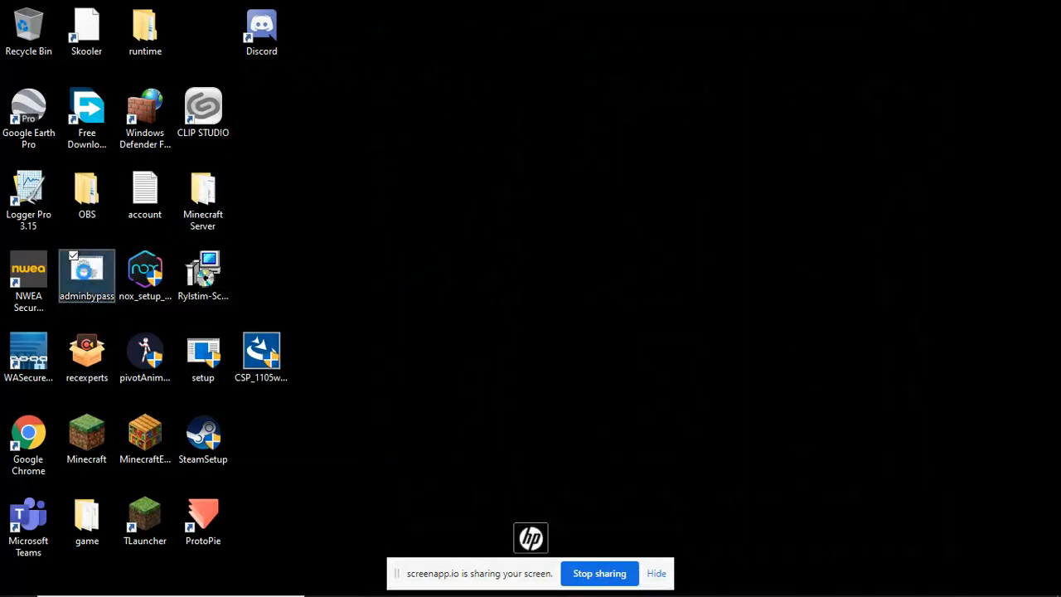
pyautogui.doubleClick(86, 274)
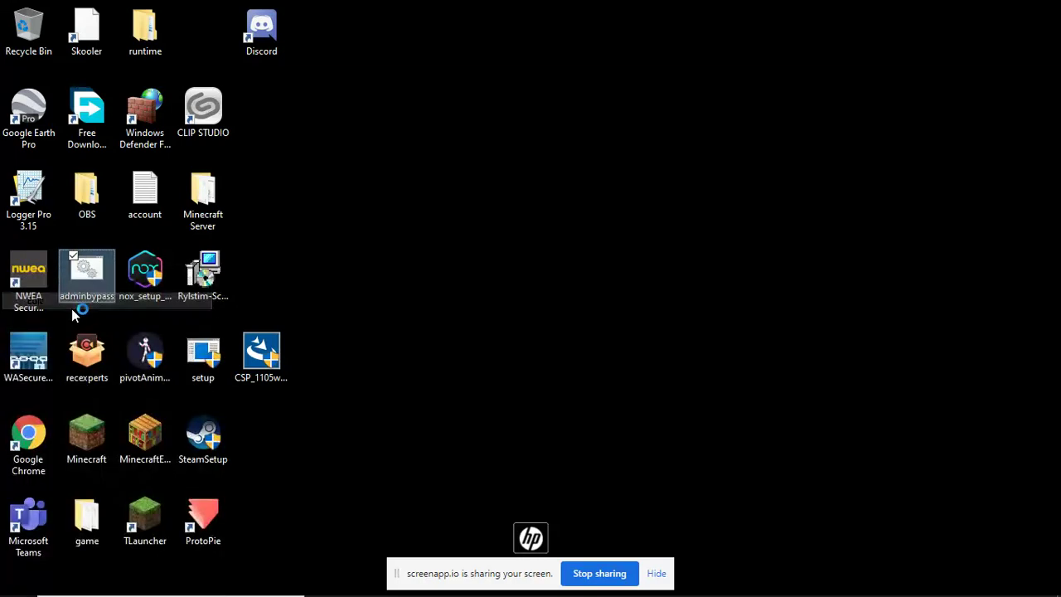
# Open the adminbypass script to review its RUNASINVOKER cmd line, then reach the File menu
pyautogui.doubleClick(86, 269)
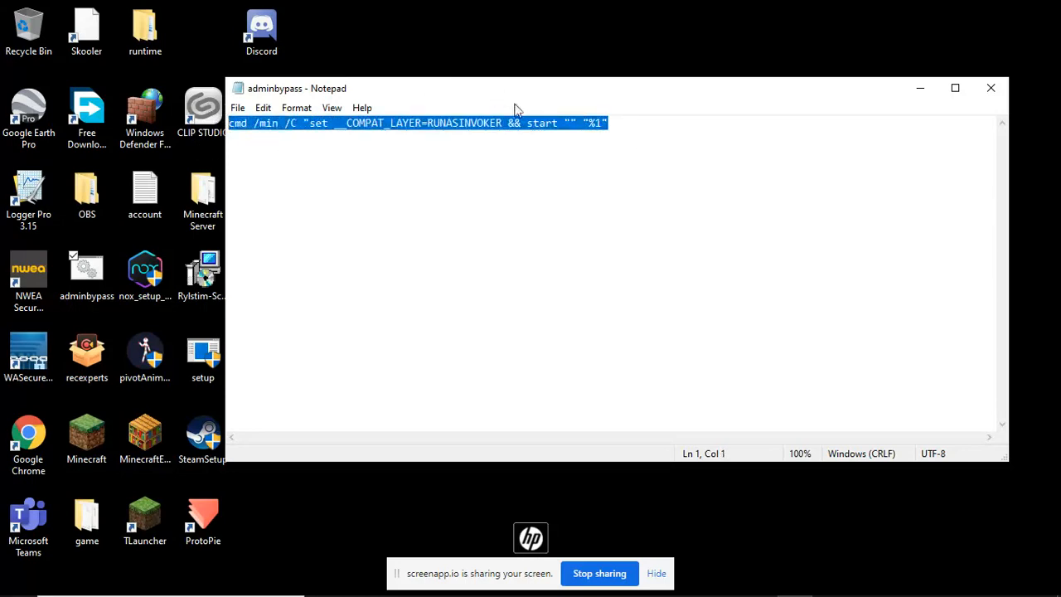
pyautogui.moveTo(163, 219)
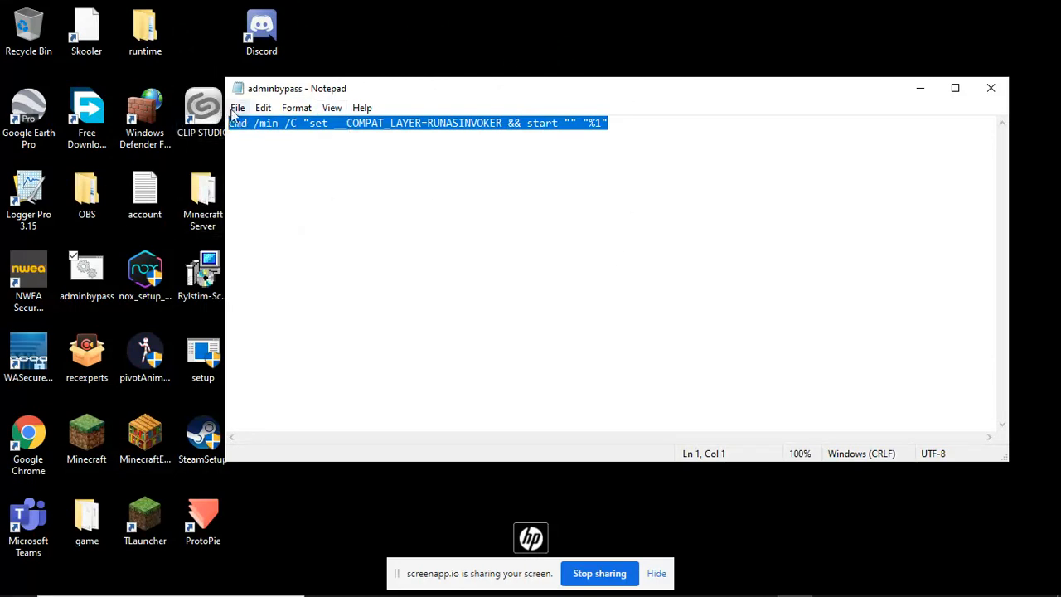
pyautogui.click(238, 107)
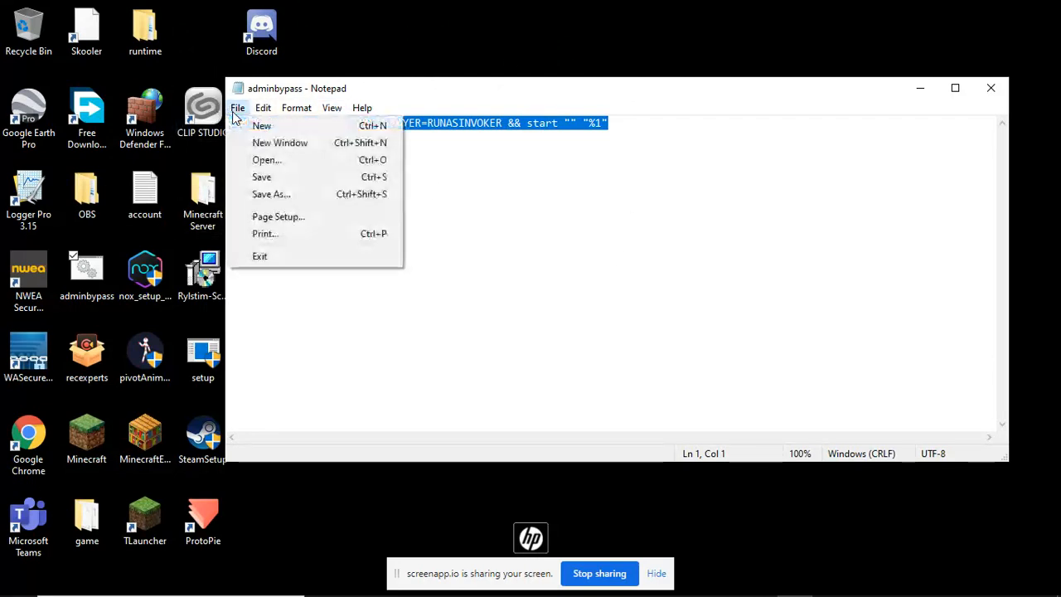
pyautogui.moveTo(268, 129)
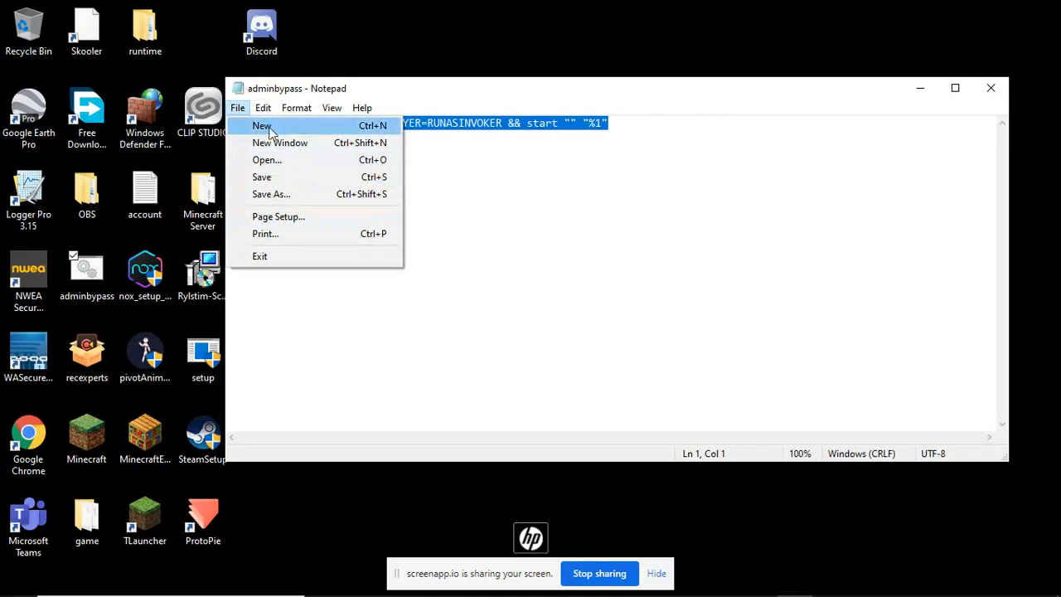
pyautogui.moveTo(272, 194)
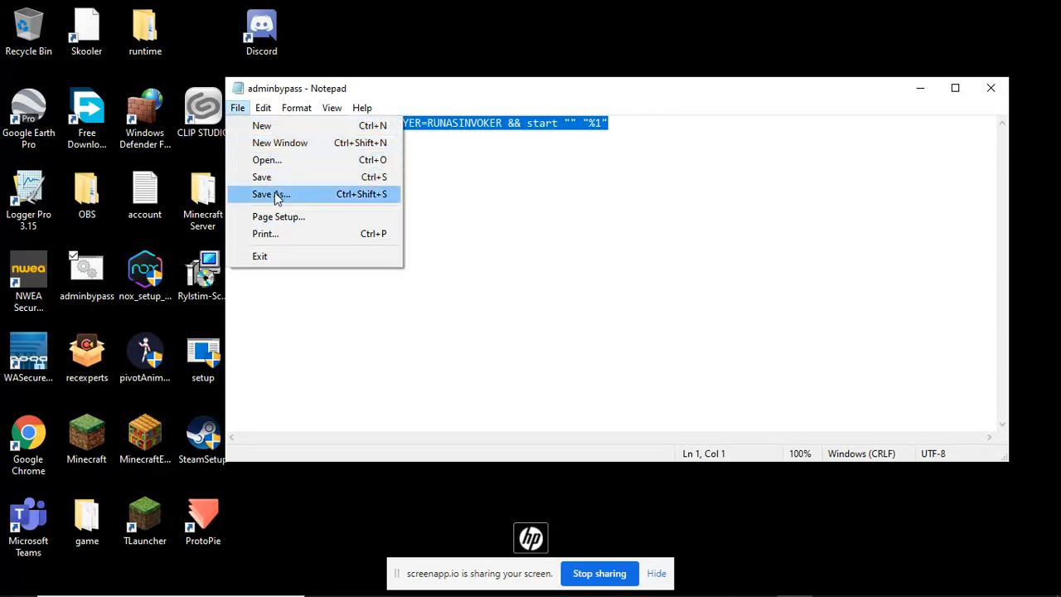
# Save the script to the Desktop as adminbypass.bat with Save as type All Files
pyautogui.click(269, 194)
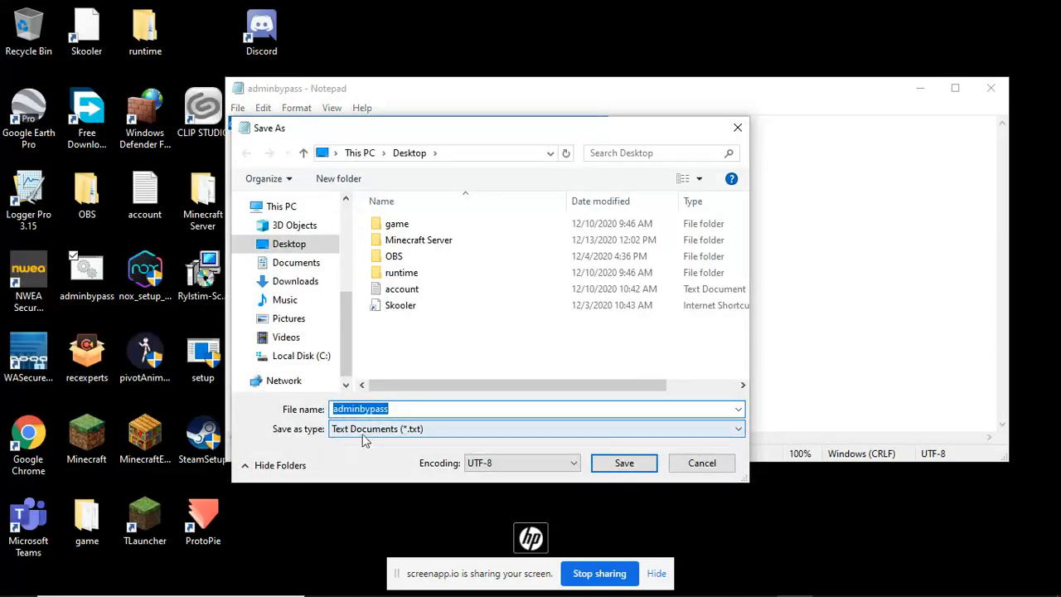
pyautogui.click(539, 428)
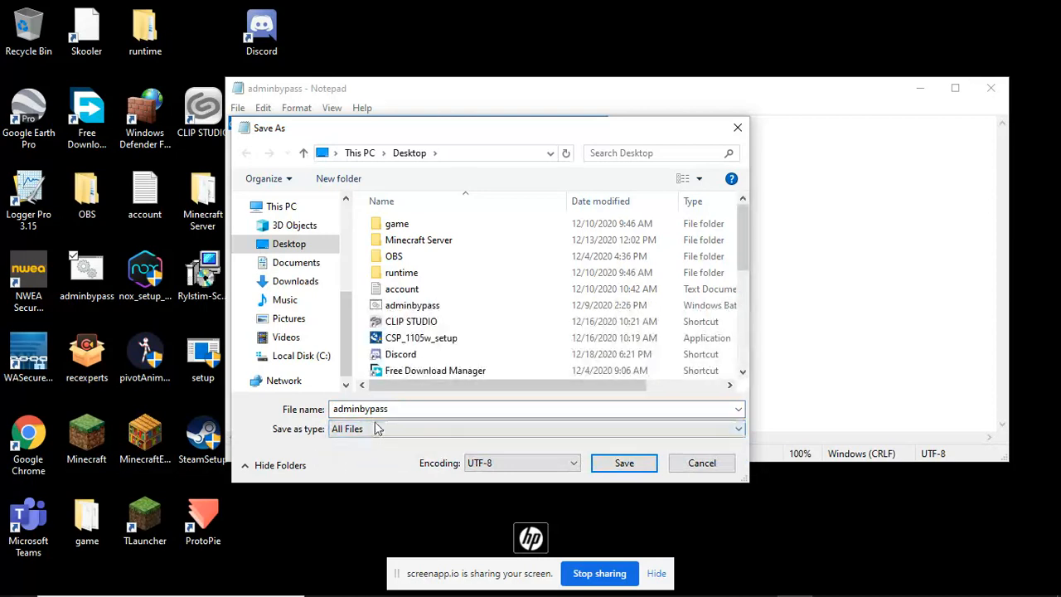
pyautogui.write('.bat')
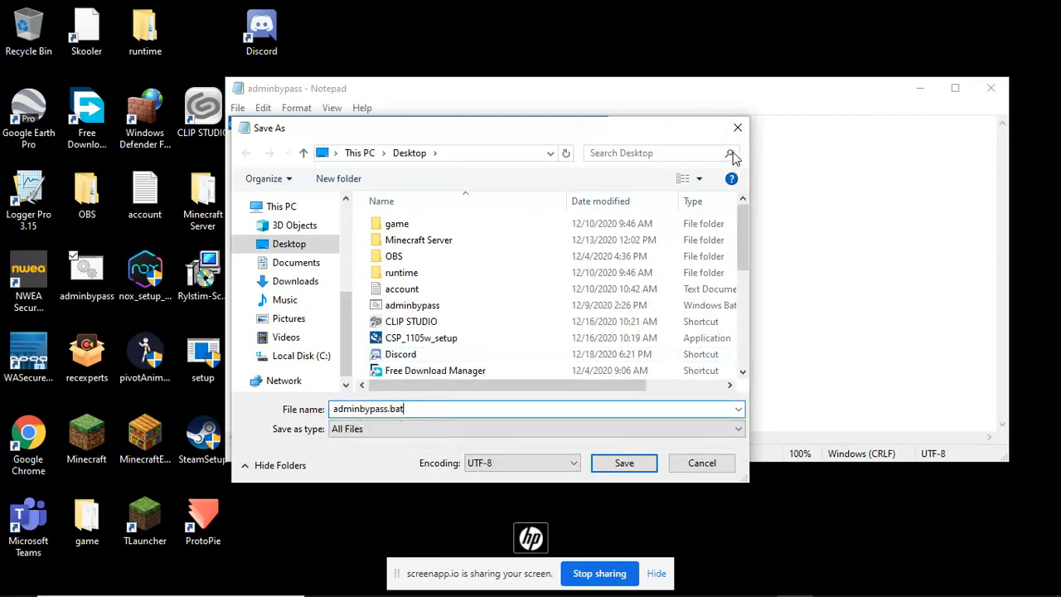
pyautogui.click(623, 463)
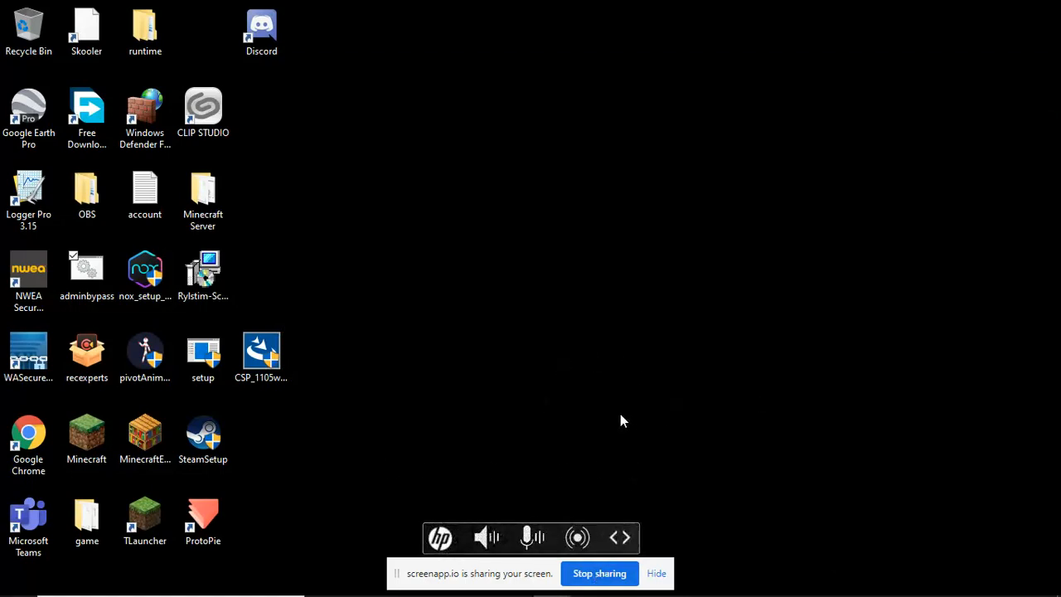
pyautogui.moveTo(711, 423)
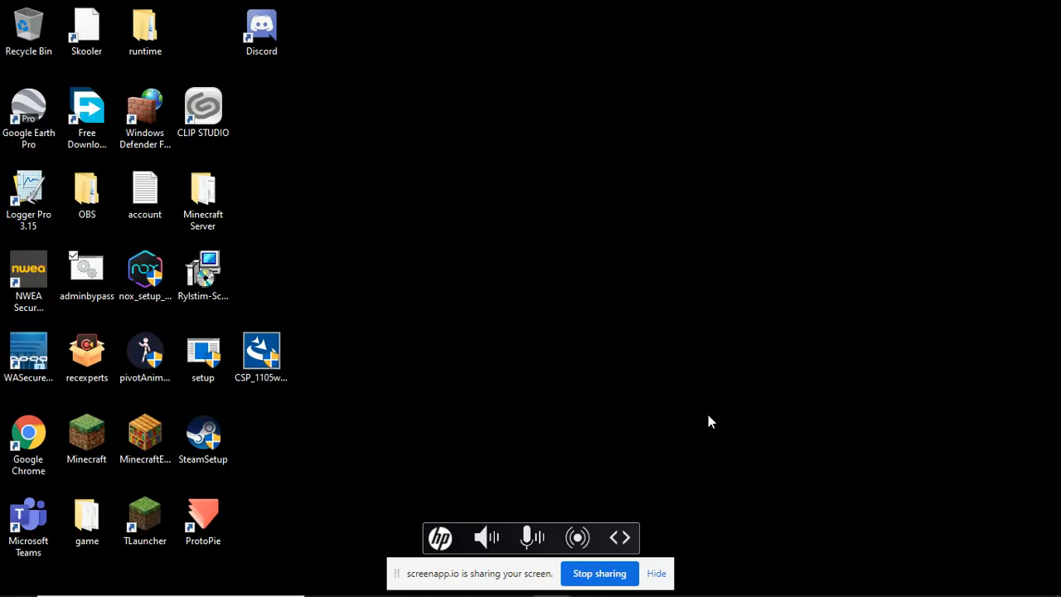
pyautogui.moveTo(557, 537)
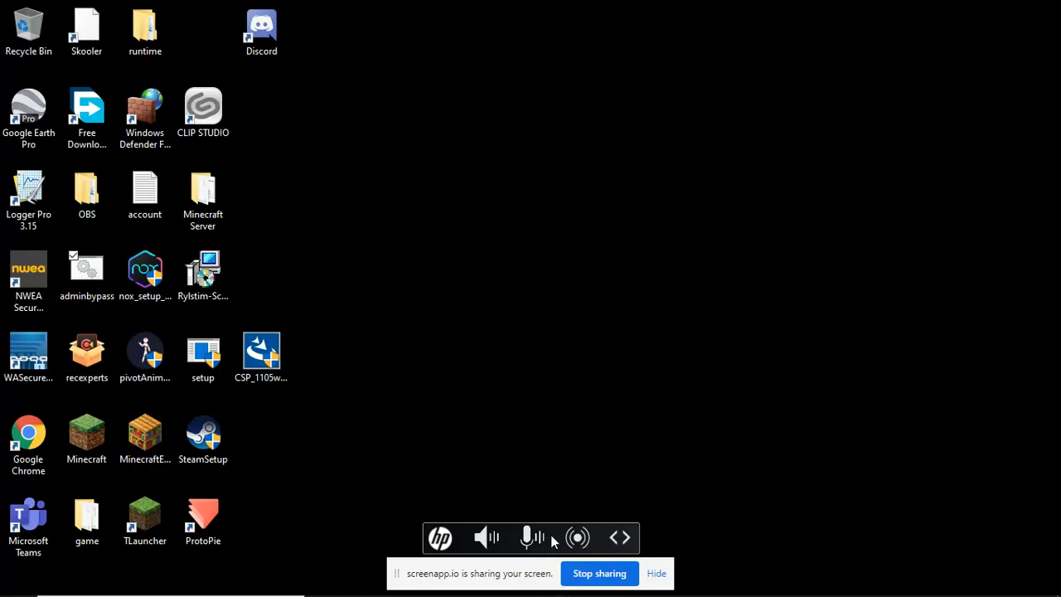
pyautogui.moveTo(577, 537)
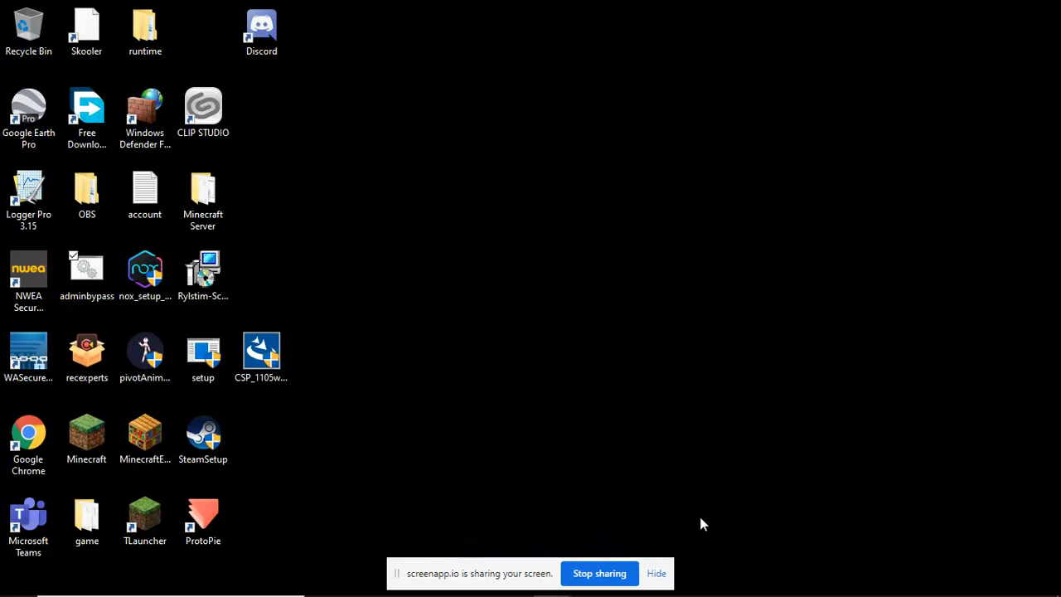
pyautogui.moveTo(435, 438)
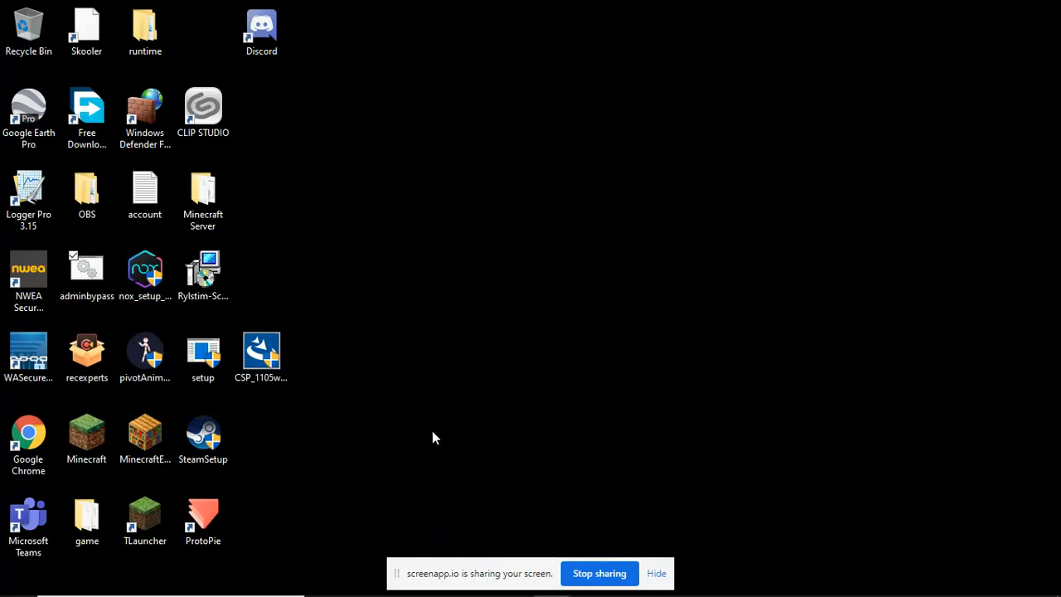
pyautogui.moveTo(425, 368)
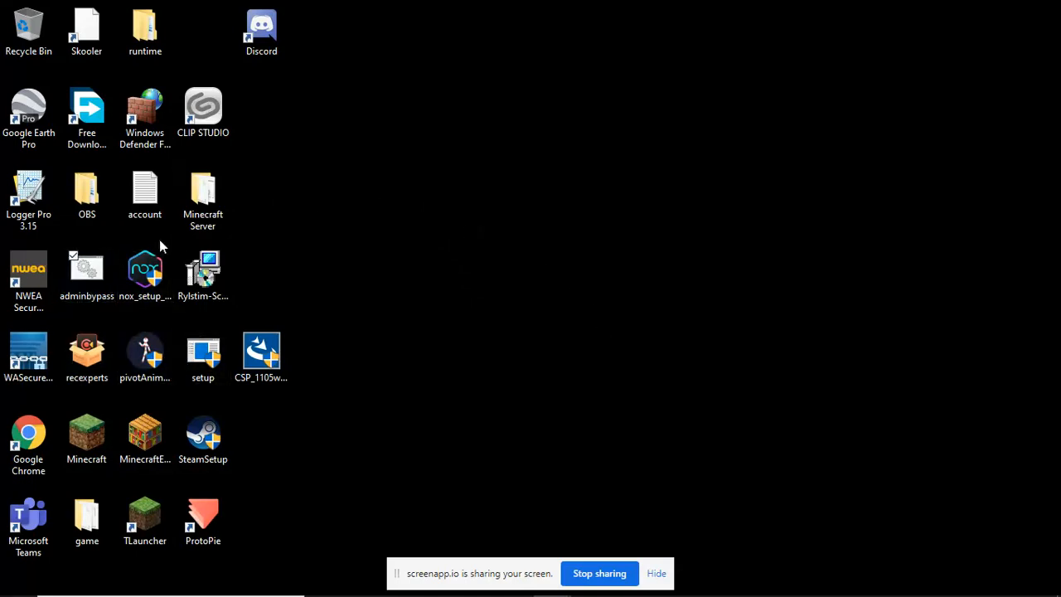
pyautogui.moveTo(418, 299)
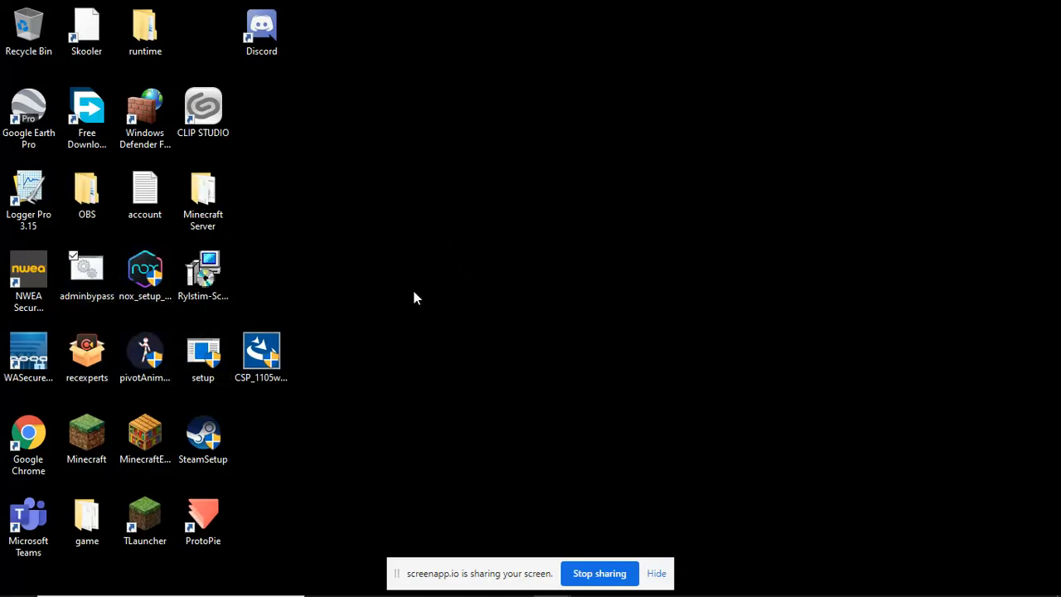
pyautogui.moveTo(235, 388)
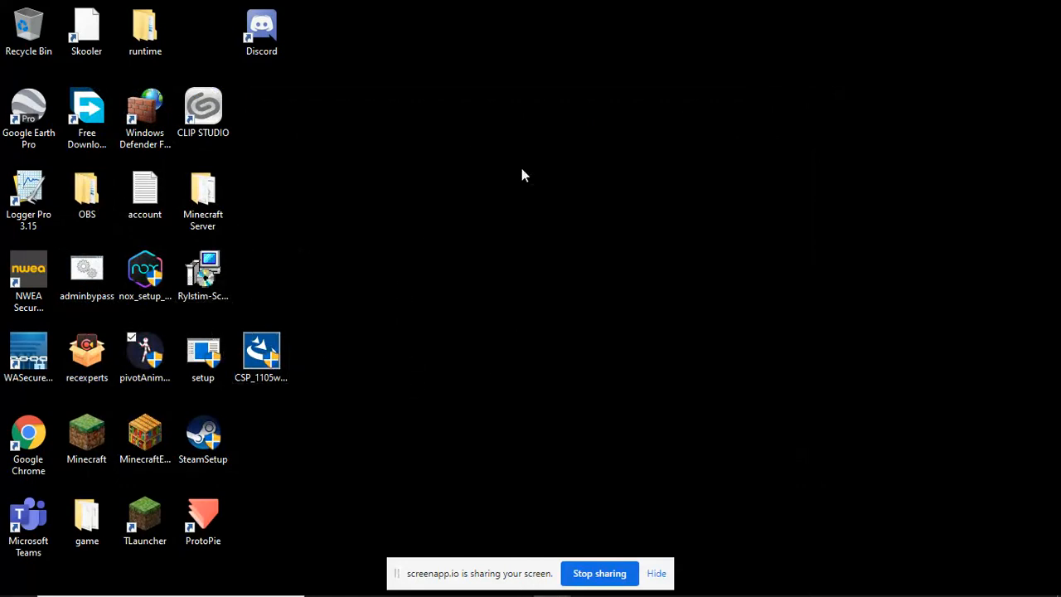
pyautogui.doubleClick(144, 349)
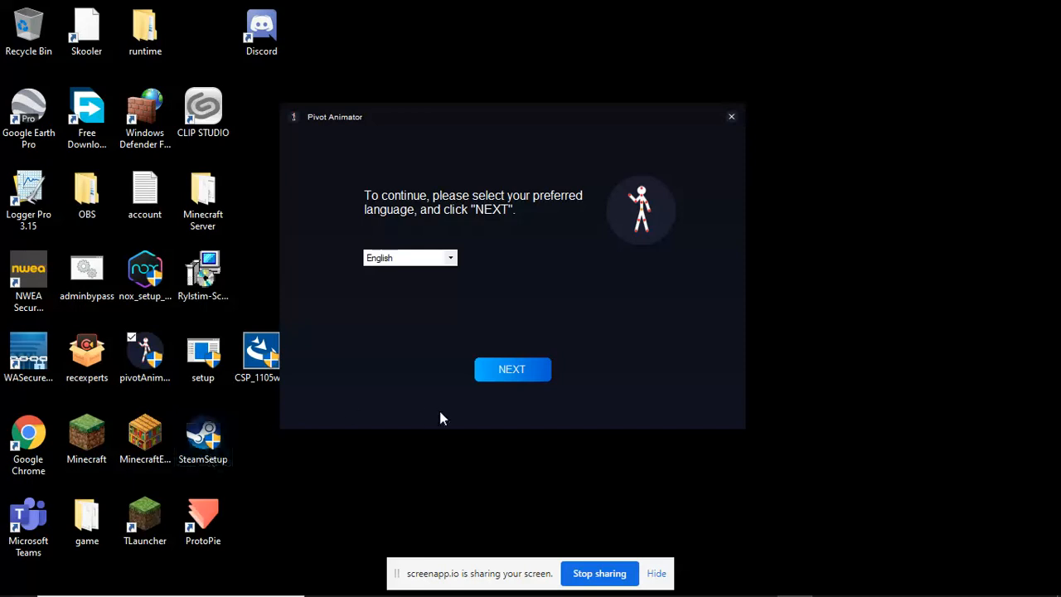
pyautogui.moveTo(723, 124)
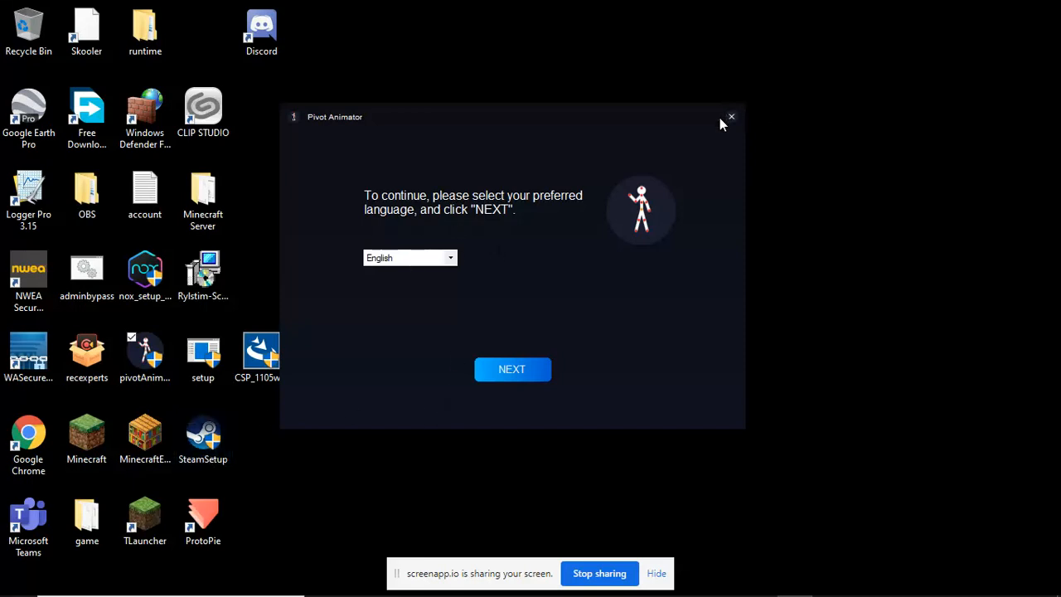
pyautogui.click(731, 116)
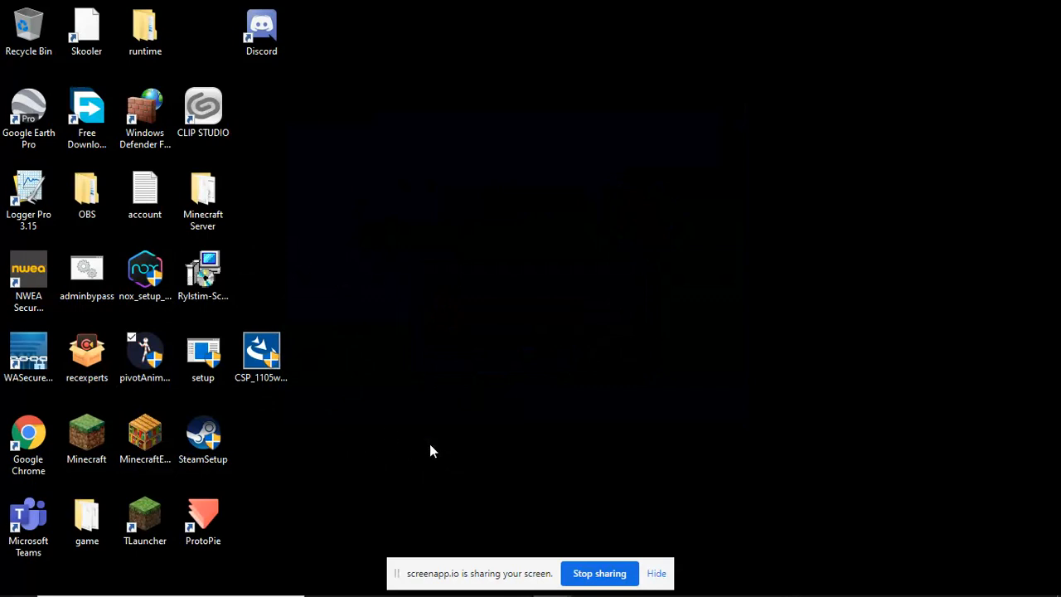
pyautogui.moveTo(392, 229)
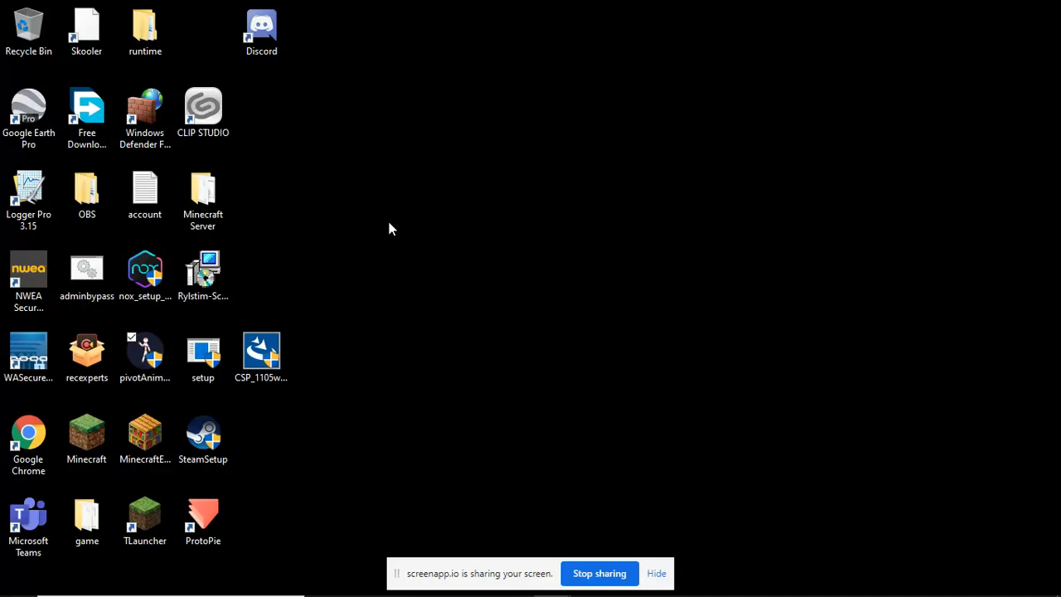
pyautogui.moveTo(600, 528)
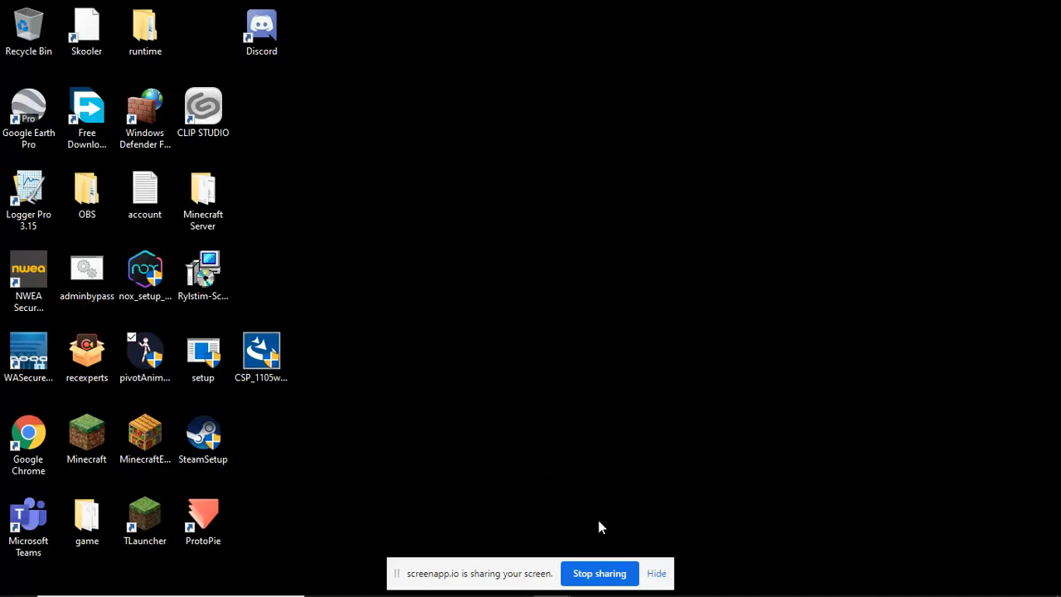